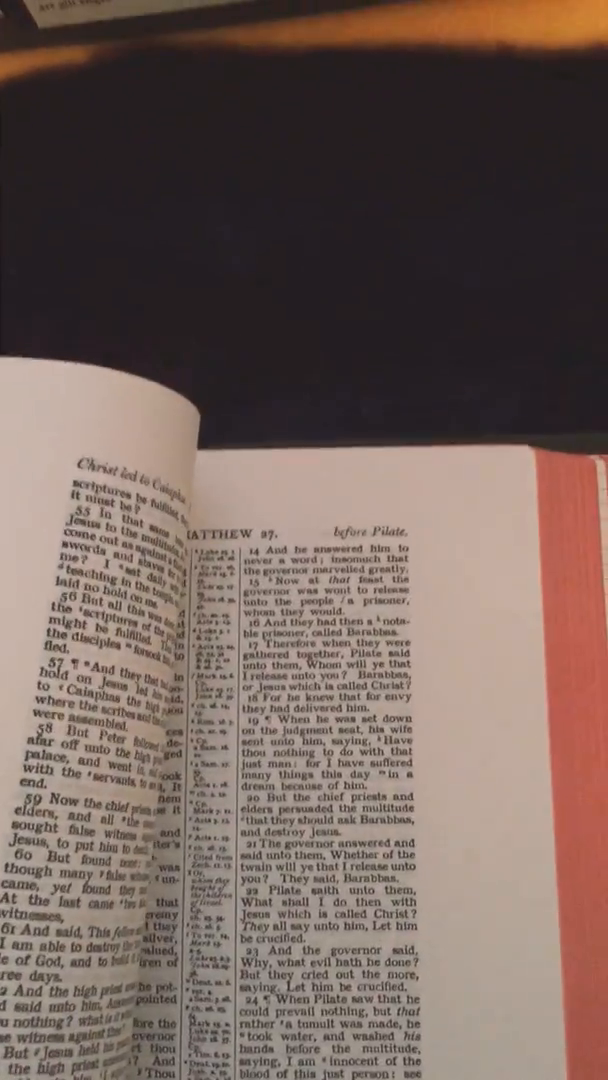
drag(400, 600, 150, 600)
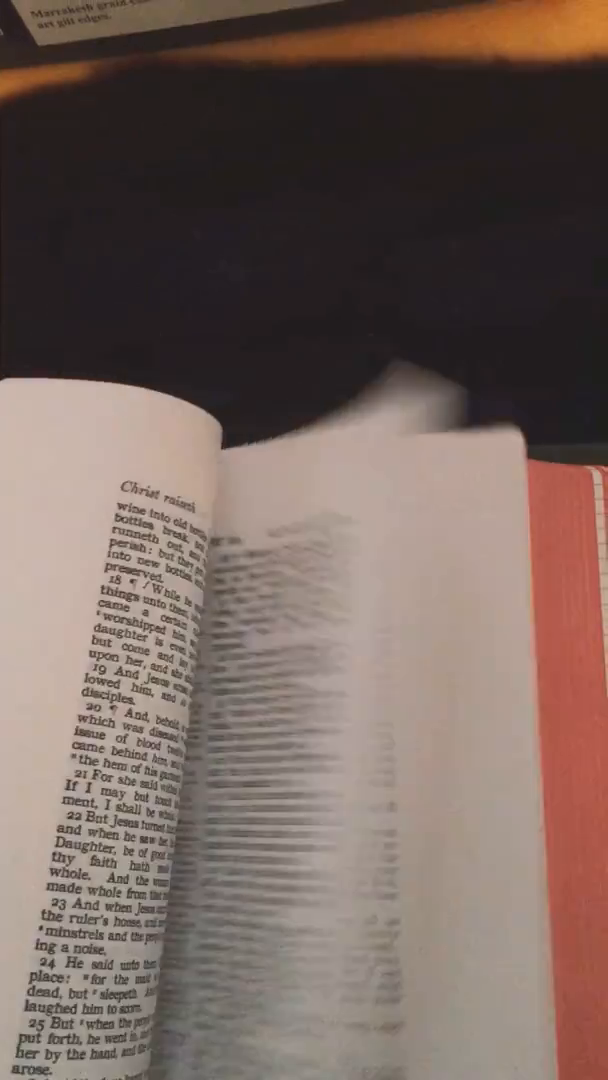